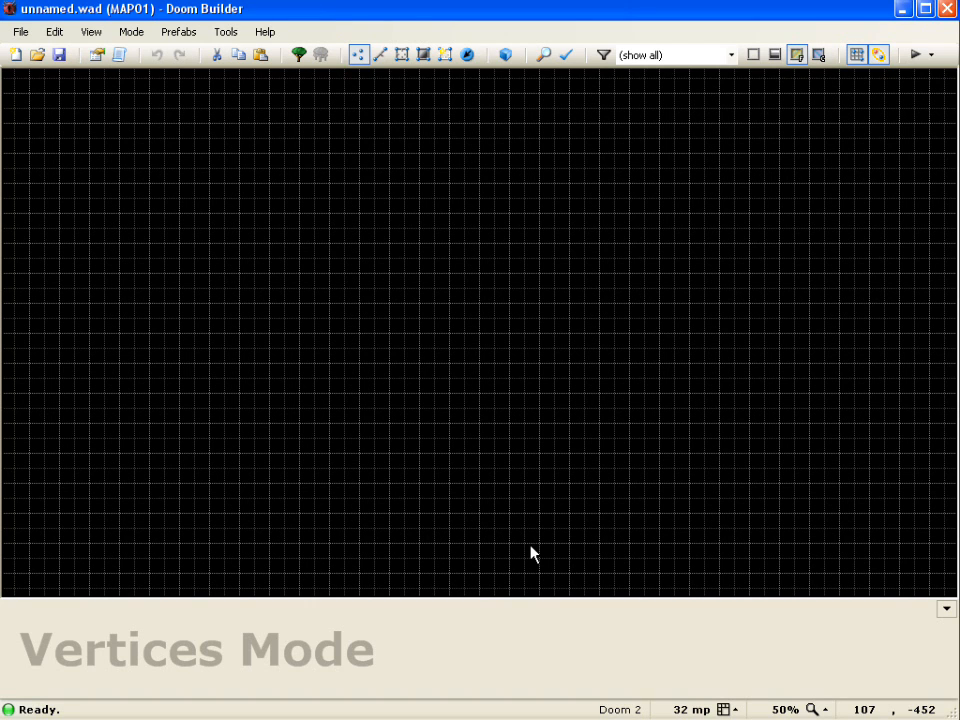
{"action": "mouse_move", "coordinate": [403, 330]}
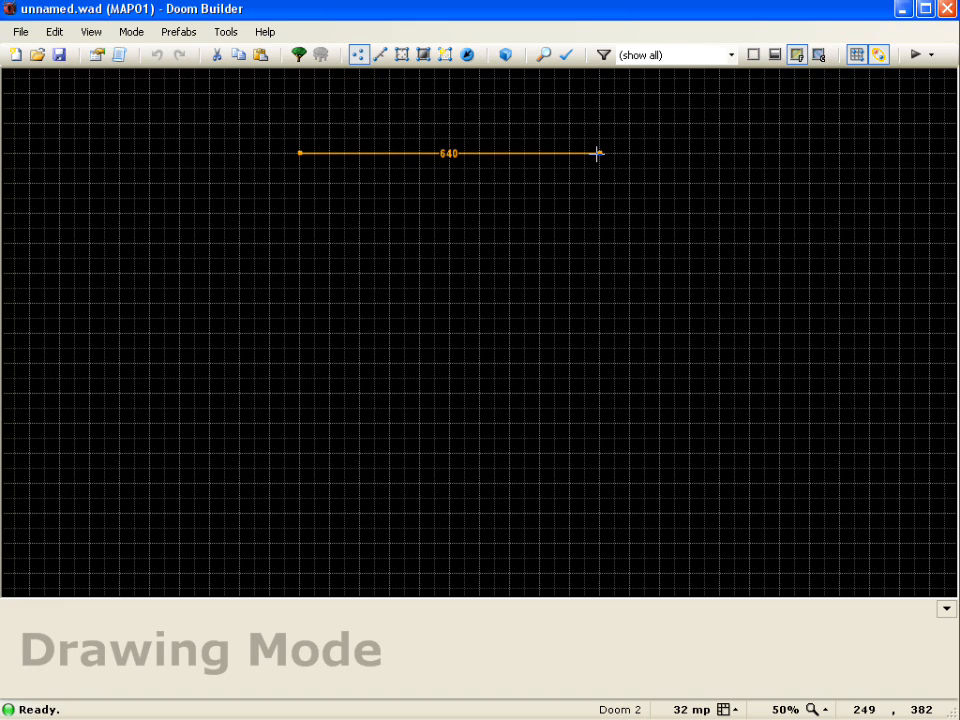
Step: Click out the corners of two 640x640 rooms and the narrow connecting sector between them
{"action": "left_click", "coordinate": [294, 452]}
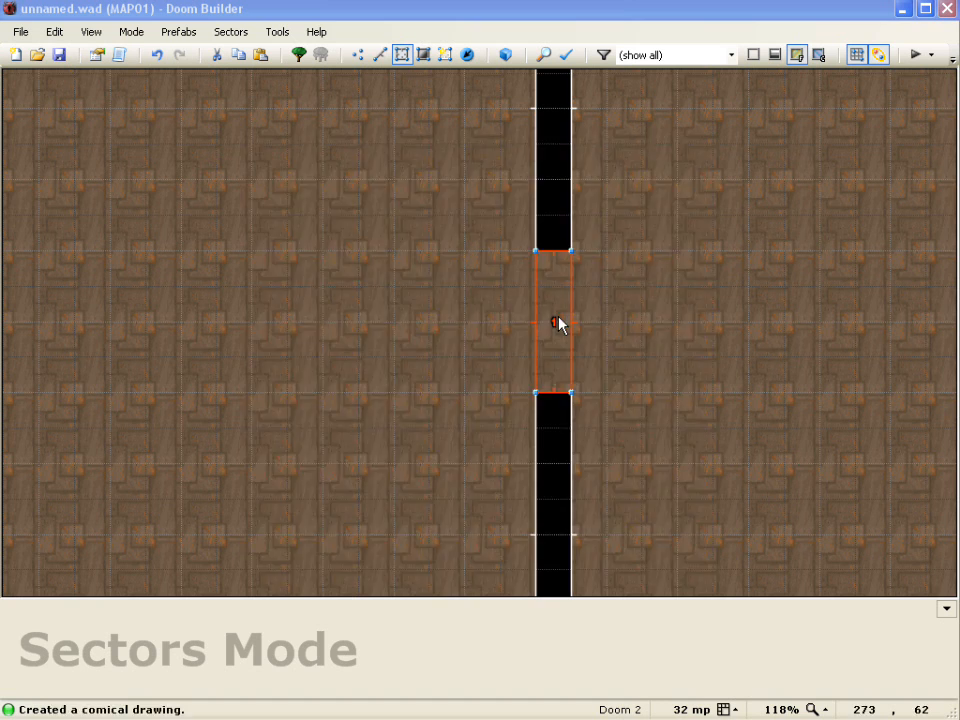
Step: Change the middle door sector's ceiling flat to FLAT20 and apply
{"action": "double_click", "coordinate": [555, 325]}
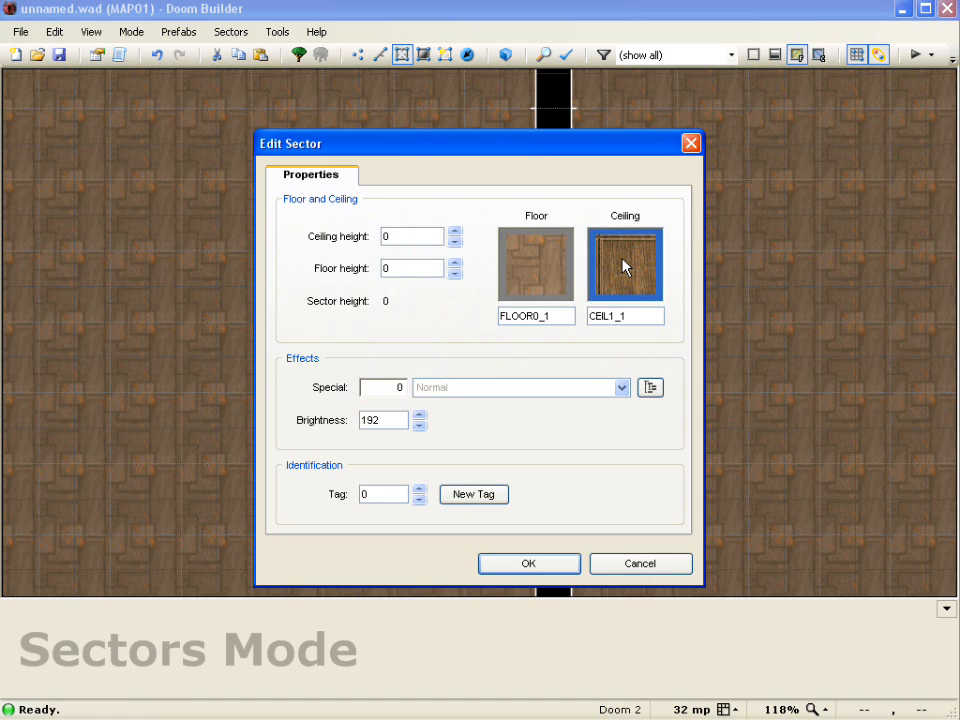
{"action": "left_click", "coordinate": [624, 264]}
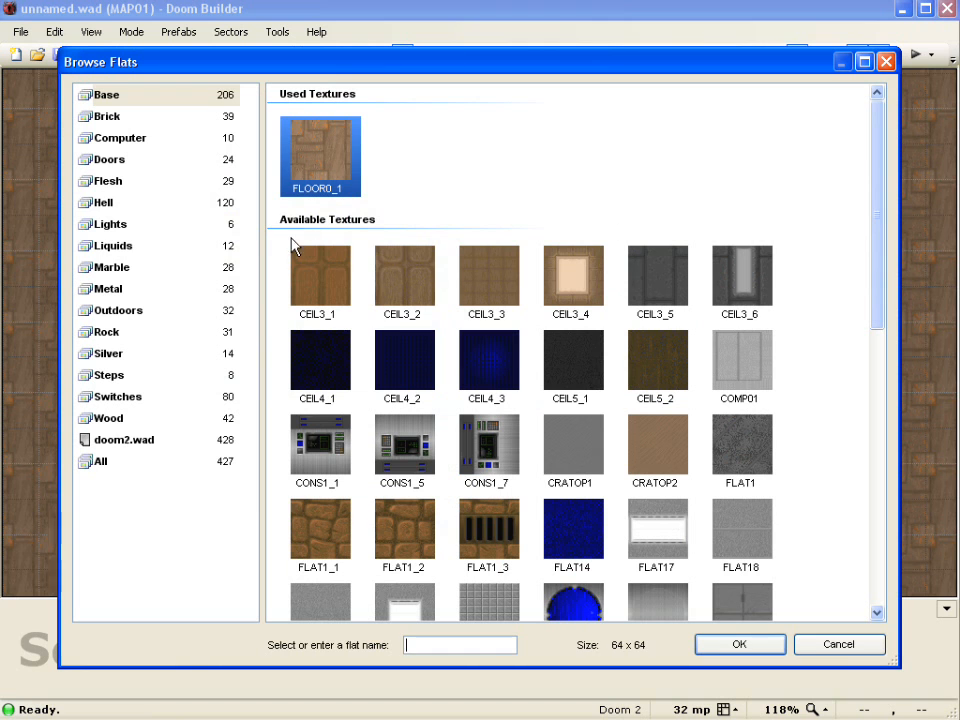
{"action": "scroll", "scroll_direction": "down", "scroll_amount": 3}
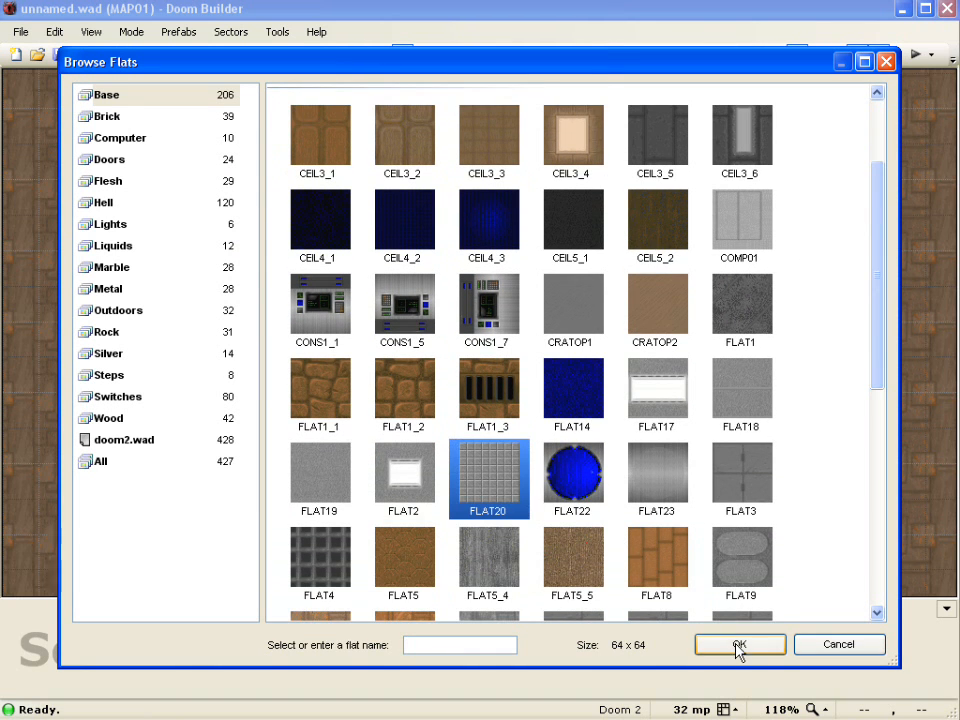
{"action": "left_click", "coordinate": [740, 644]}
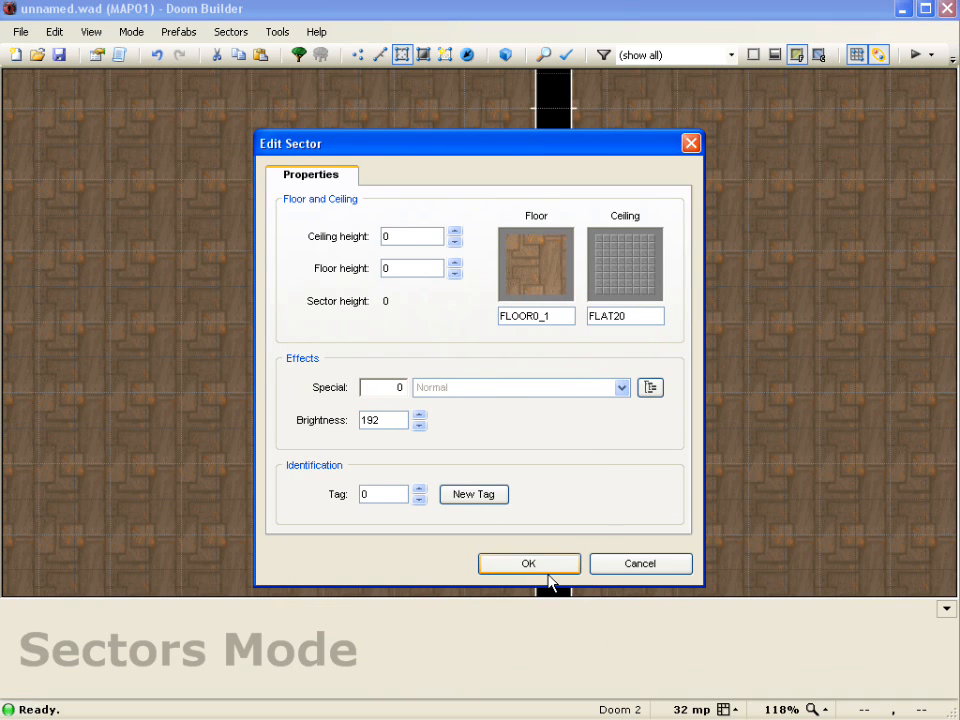
{"action": "left_click", "coordinate": [529, 563]}
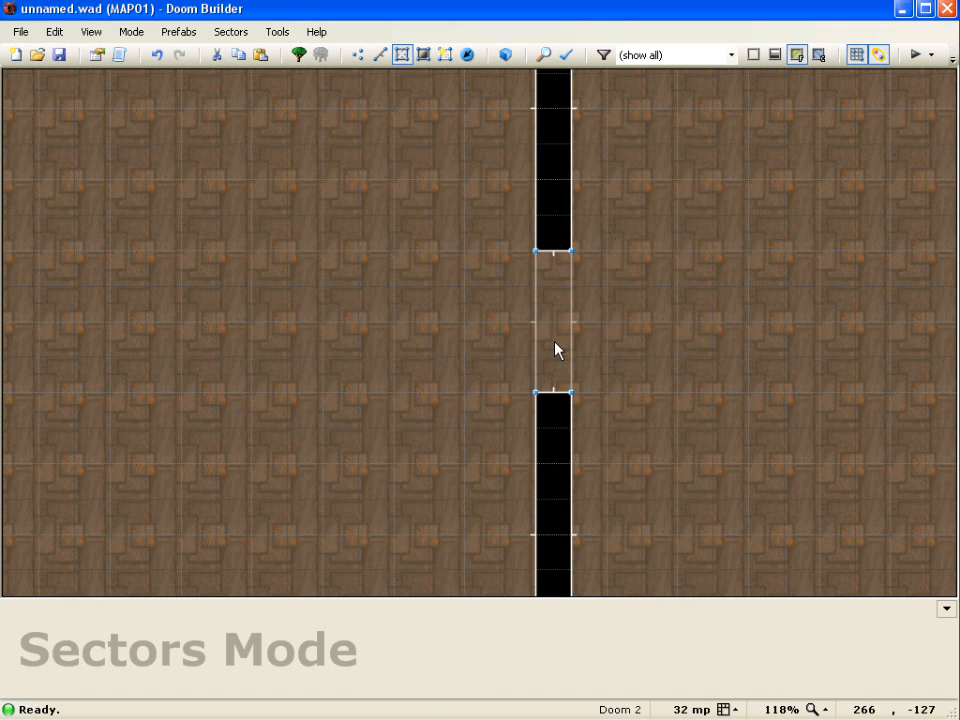
{"action": "left_click", "coordinate": [557, 327]}
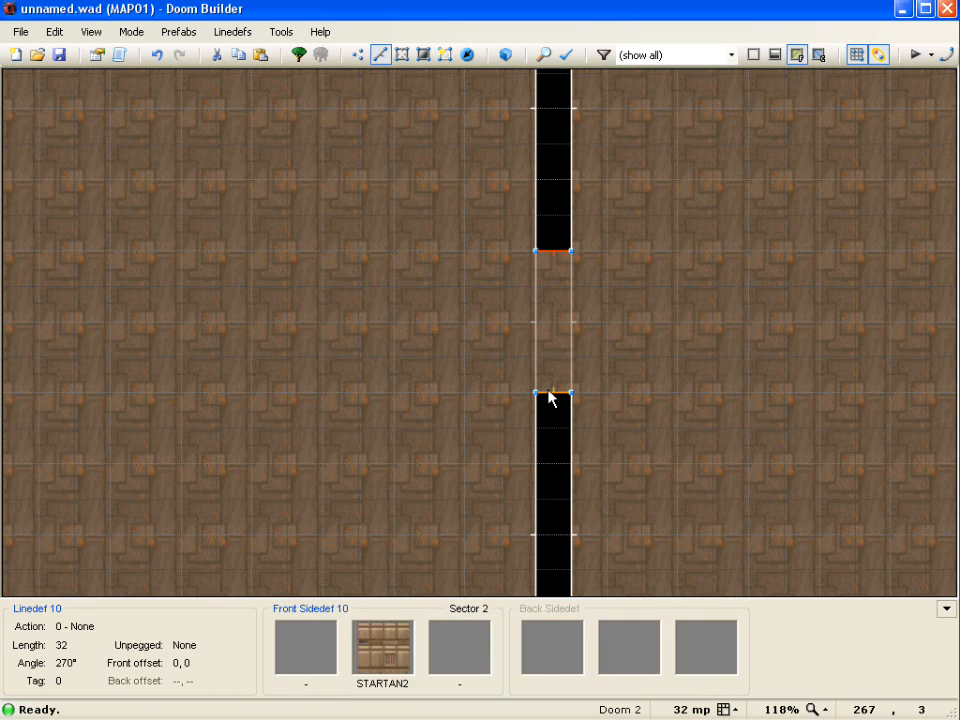
Step: Give both door track walls a DOORTRAK middle texture and make them lower unpegged
{"action": "double_click", "coordinate": [550, 395]}
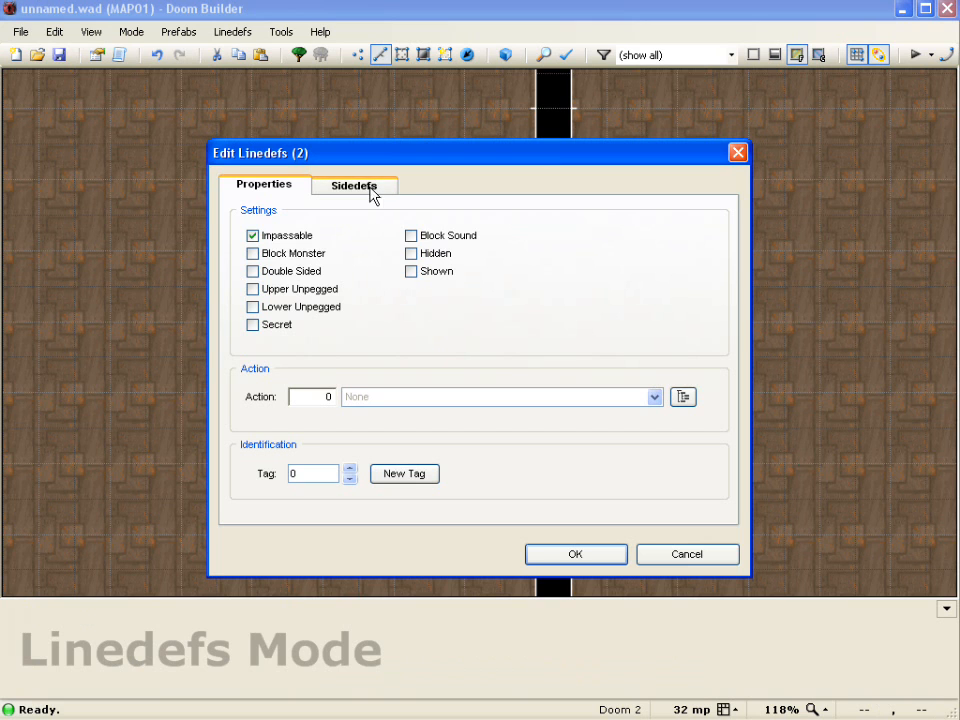
{"action": "left_click", "coordinate": [354, 184]}
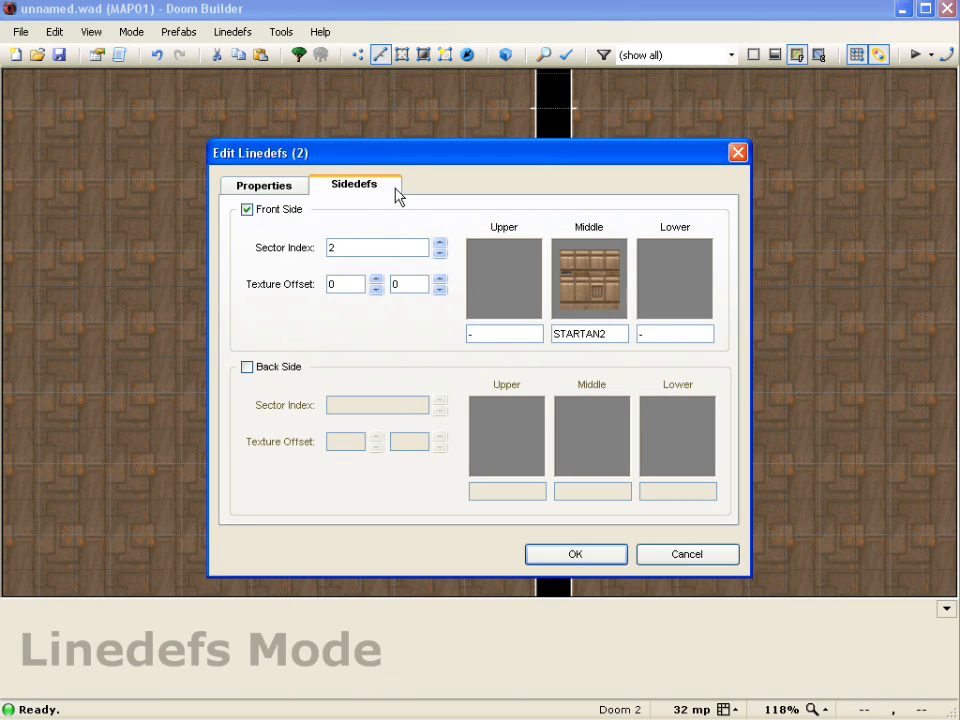
{"action": "left_click", "coordinate": [589, 278]}
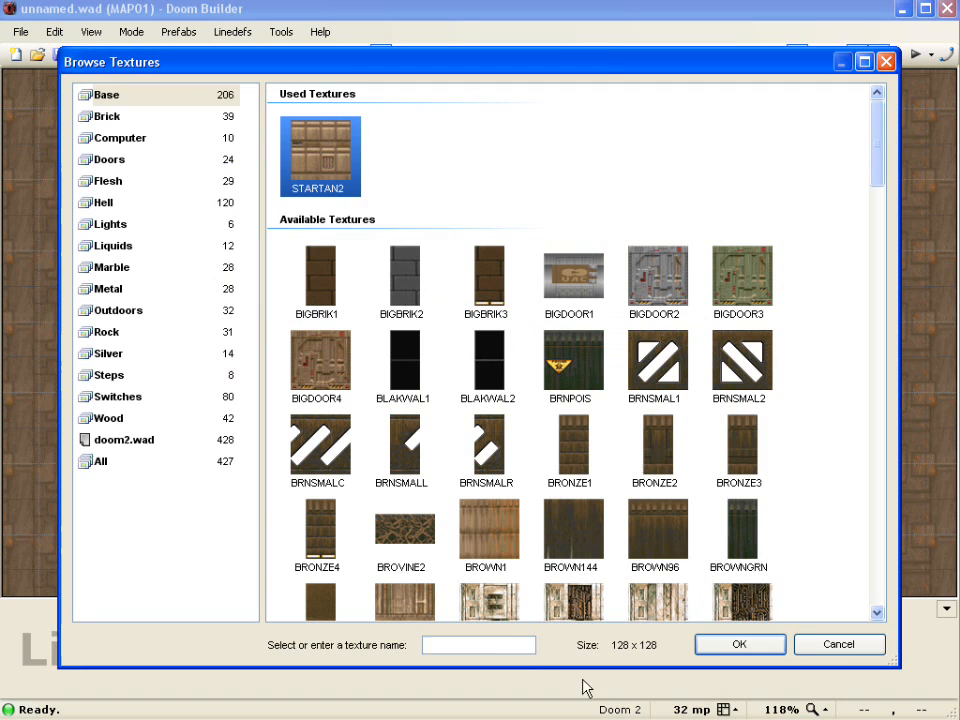
{"action": "type", "text": "DOORTR"}
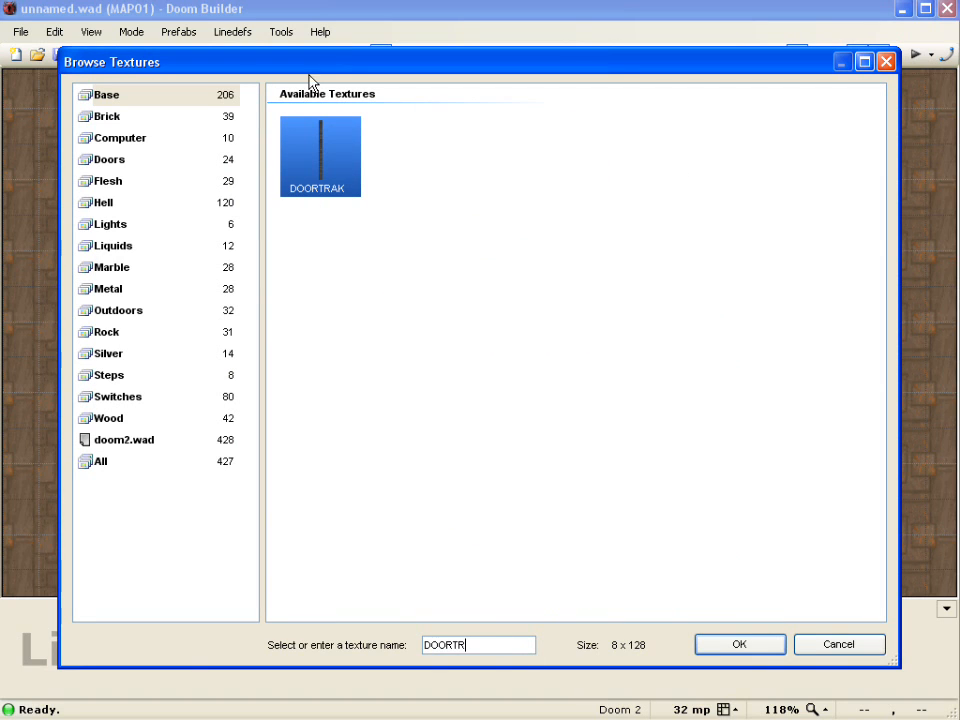
{"action": "left_click", "coordinate": [739, 643]}
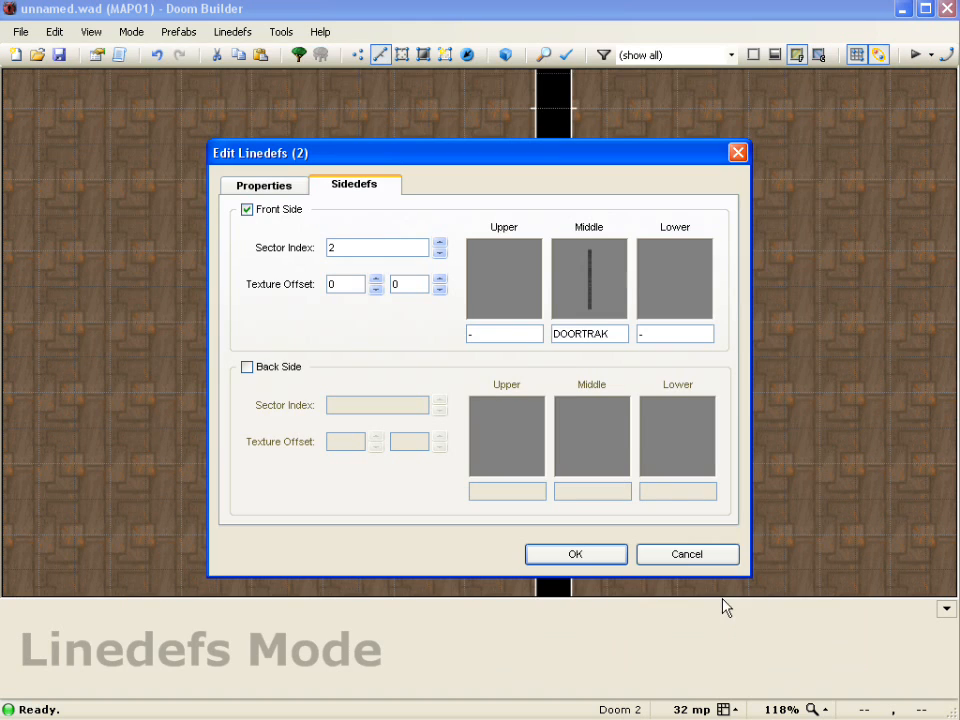
{"action": "left_click", "coordinate": [263, 185]}
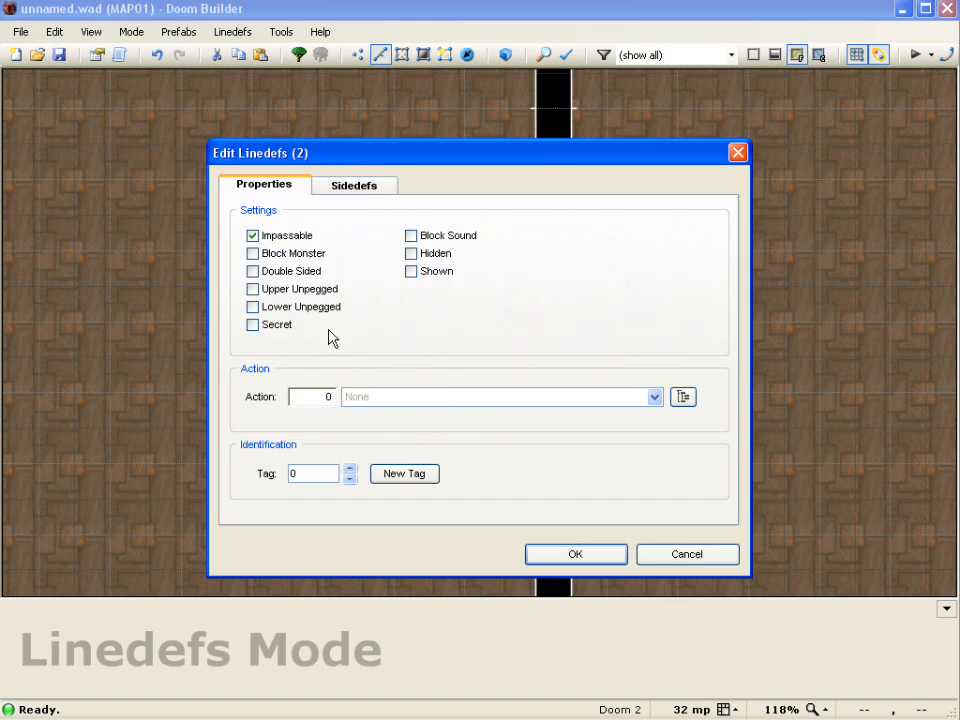
{"action": "left_click", "coordinate": [252, 307]}
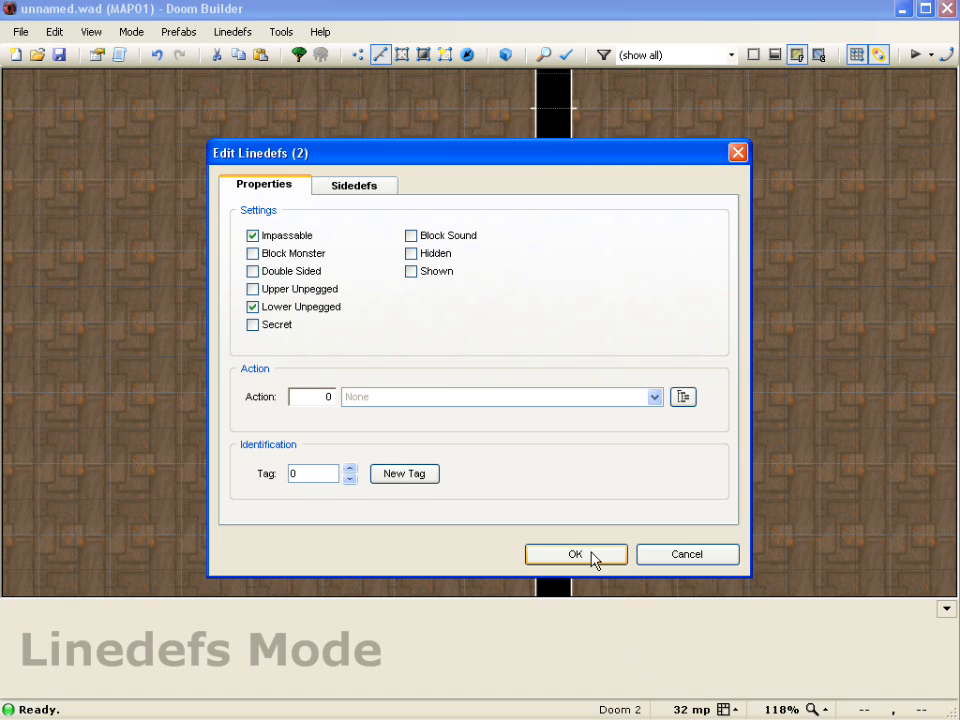
{"action": "left_click", "coordinate": [575, 554]}
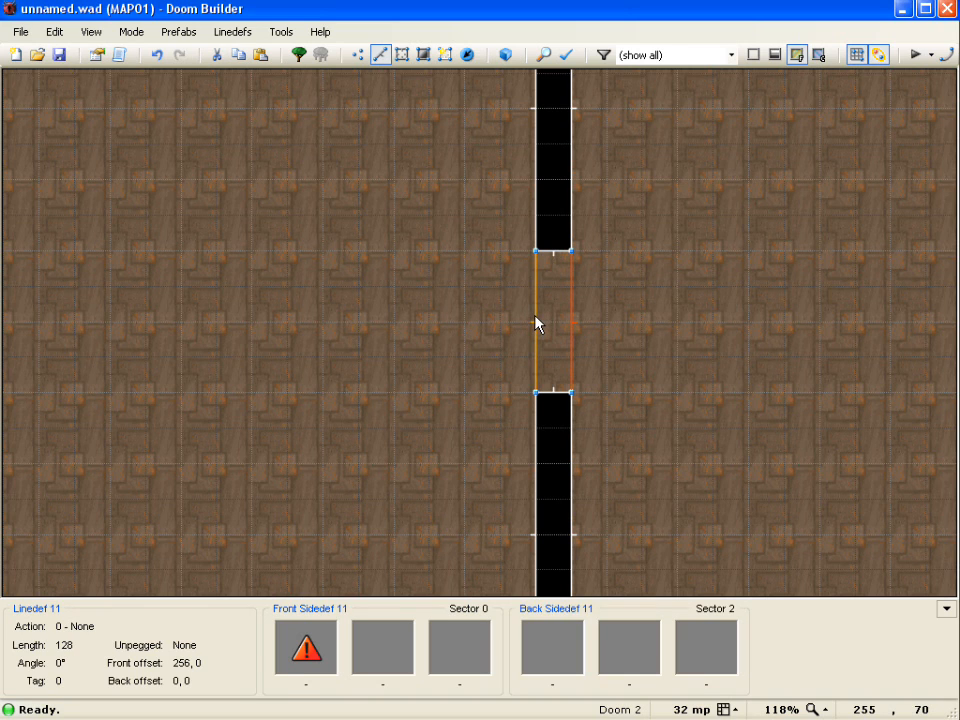
Step: Assign DR Door Open Wait Close (also monsters) to both door-face linedefs
{"action": "double_click", "coordinate": [555, 320]}
{"action": "type", "text": "1"}
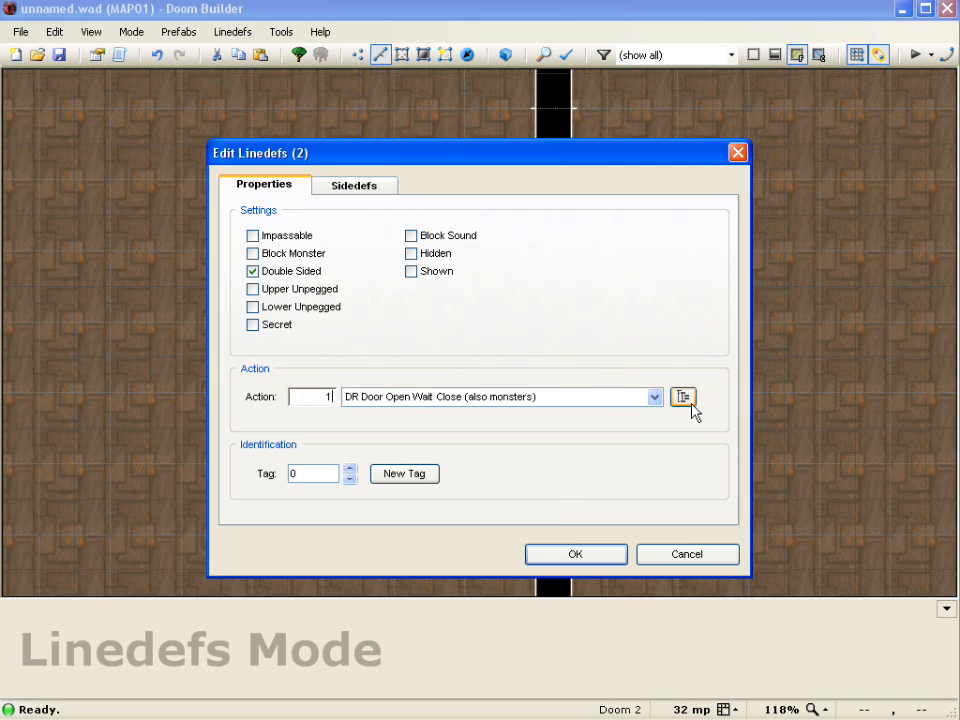
{"action": "left_click", "coordinate": [684, 397]}
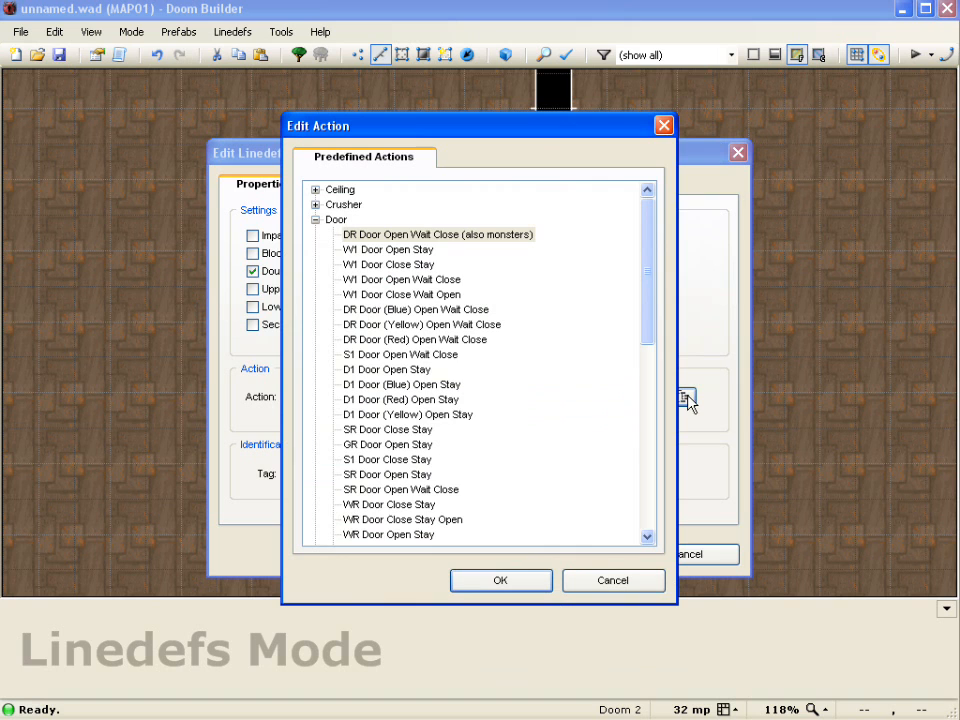
{"action": "left_click", "coordinate": [316, 219]}
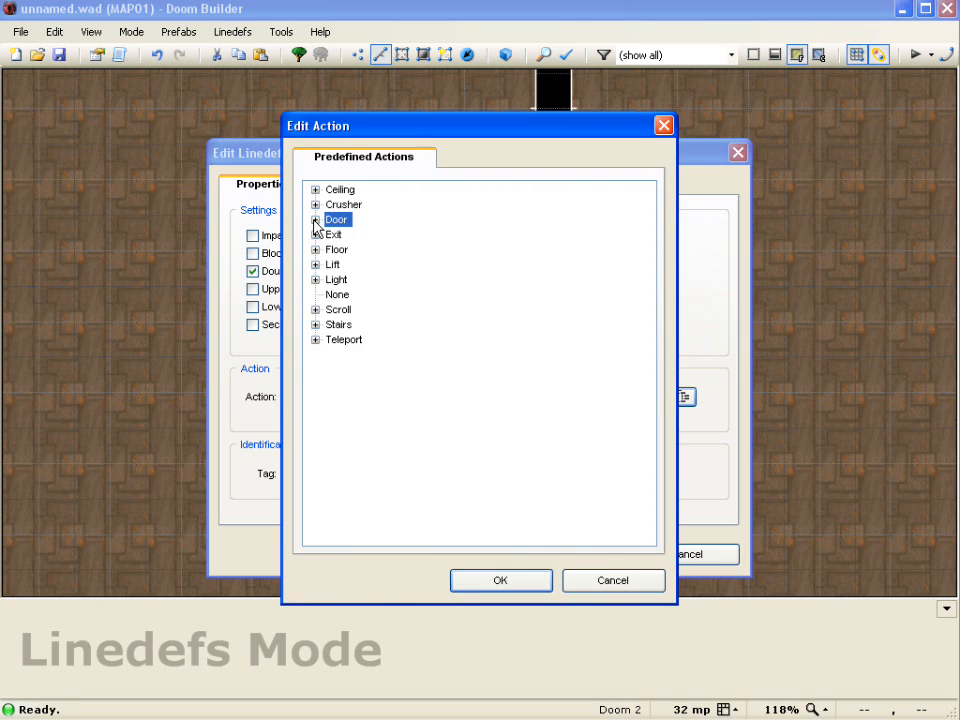
{"action": "left_click", "coordinate": [316, 219]}
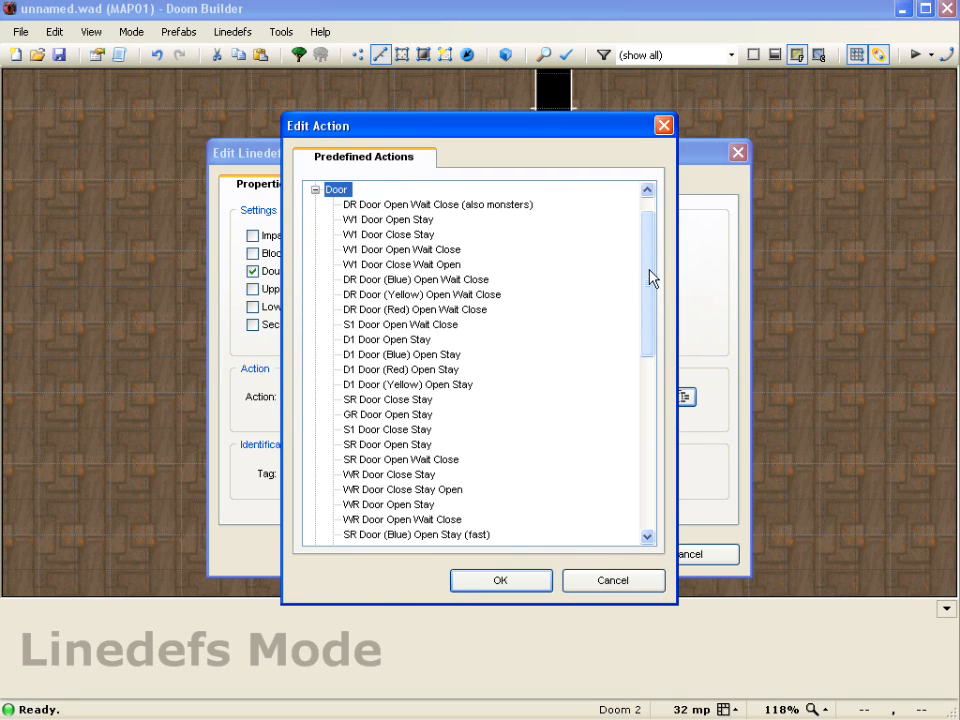
{"action": "left_click_drag", "start_coordinate": [648, 278], "coordinate": [655, 358]}
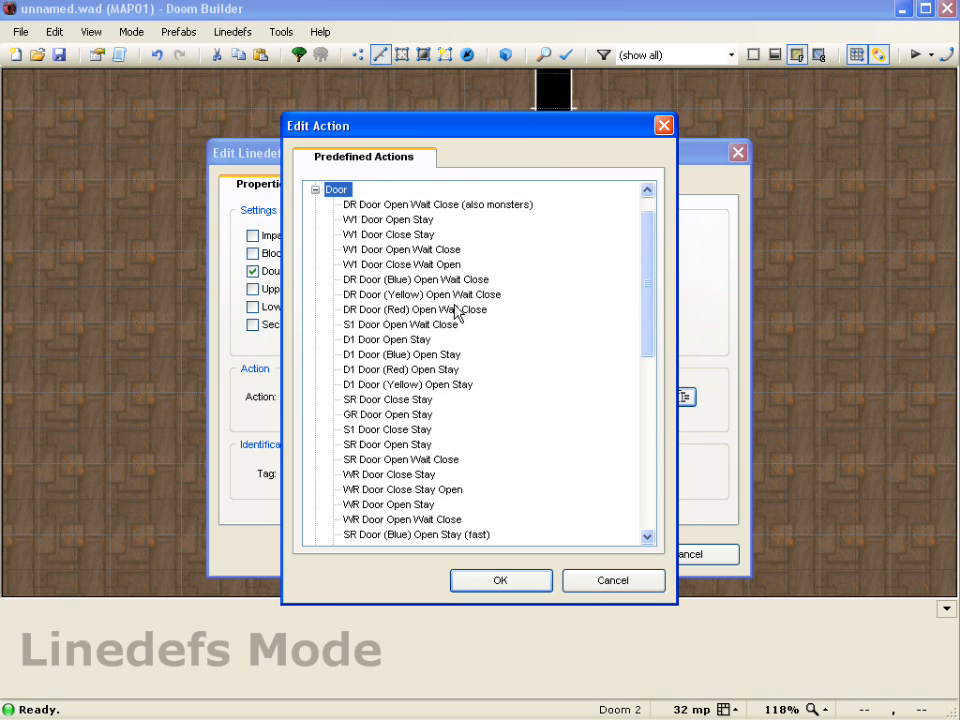
{"action": "left_click", "coordinate": [414, 309]}
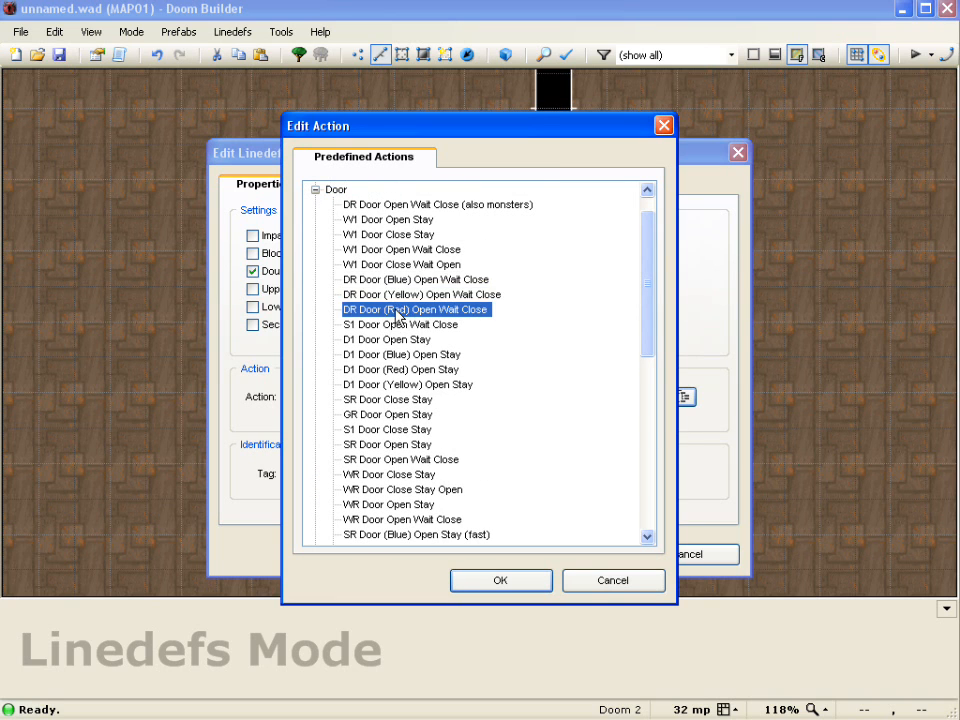
{"action": "mouse_move", "coordinate": [525, 281]}
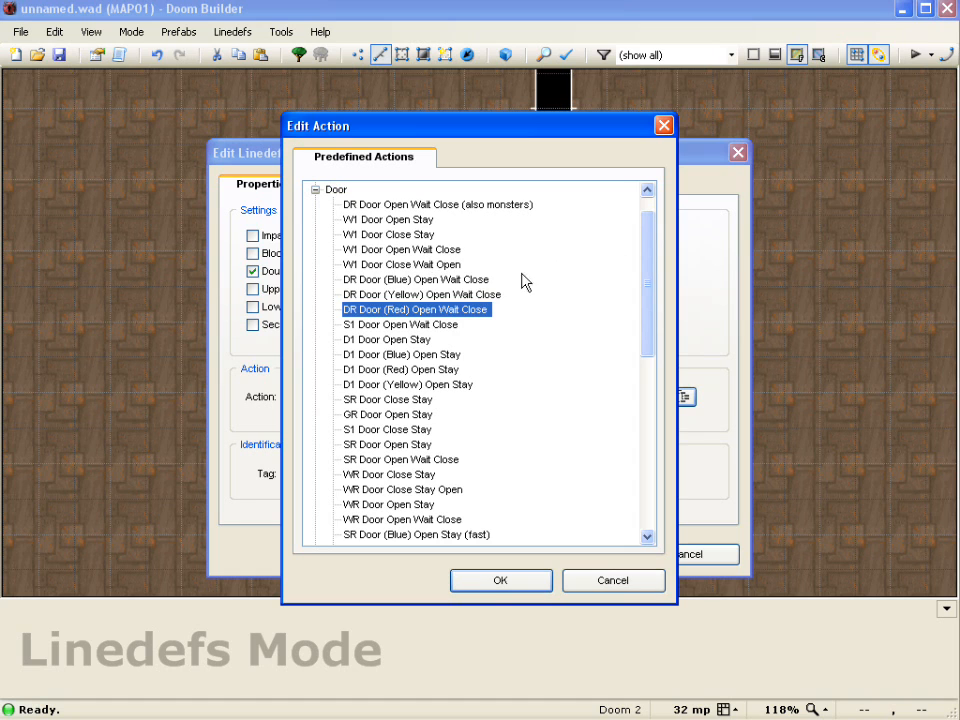
{"action": "left_click", "coordinate": [402, 249]}
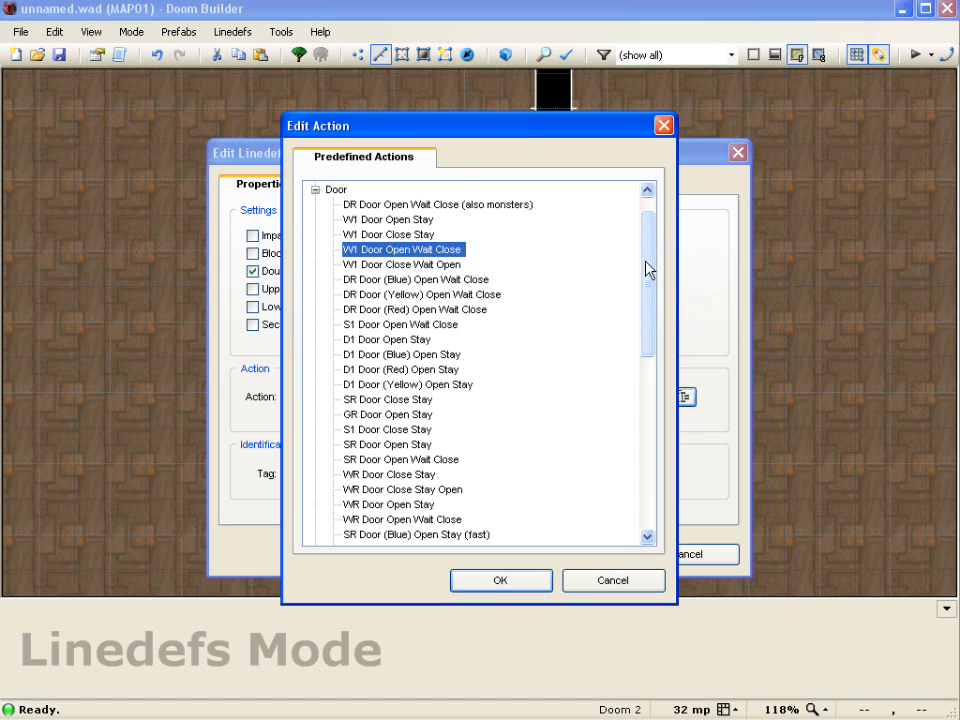
{"action": "scroll", "scroll_direction": "down", "scroll_amount": 3}
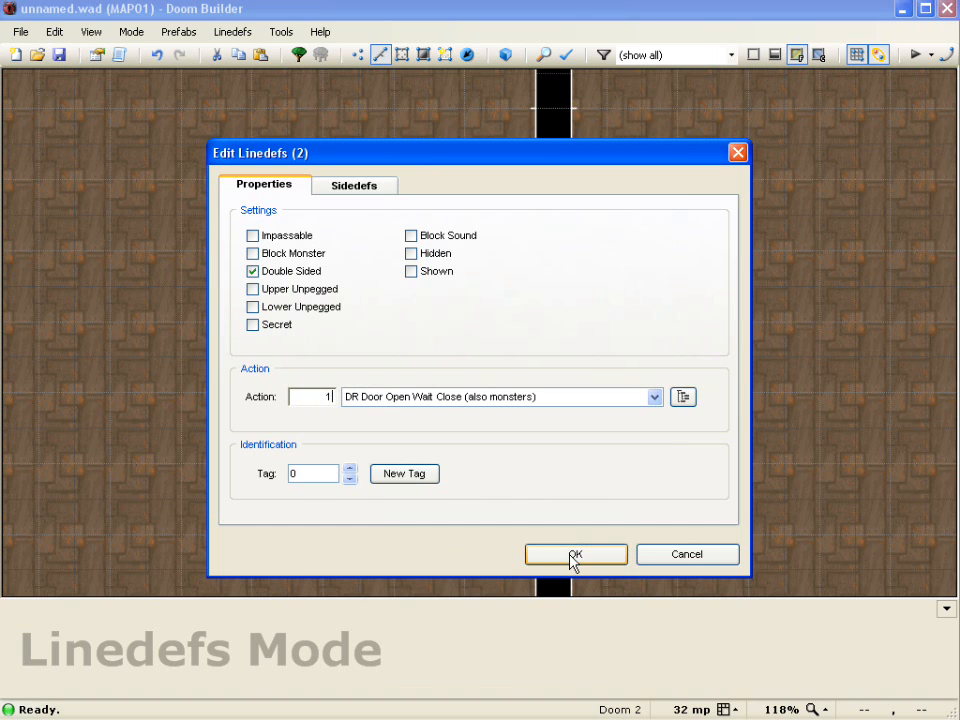
{"action": "left_click", "coordinate": [575, 554]}
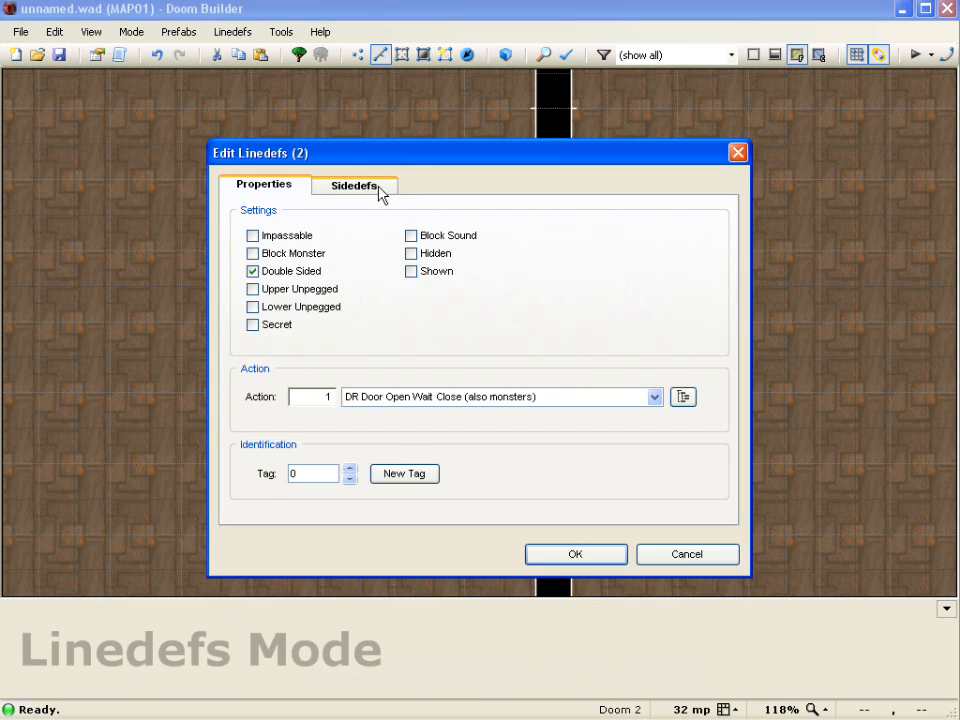
Step: Put BIGDOOR2 on the front upper texture of both door-face lines
{"action": "left_click", "coordinate": [353, 185]}
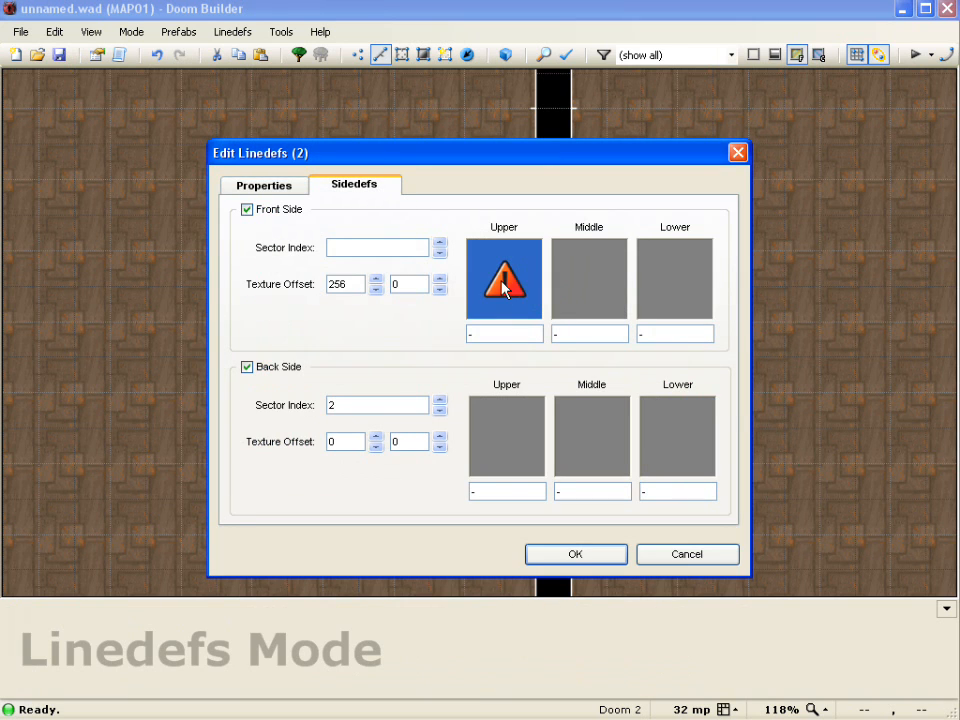
{"action": "left_click", "coordinate": [503, 279]}
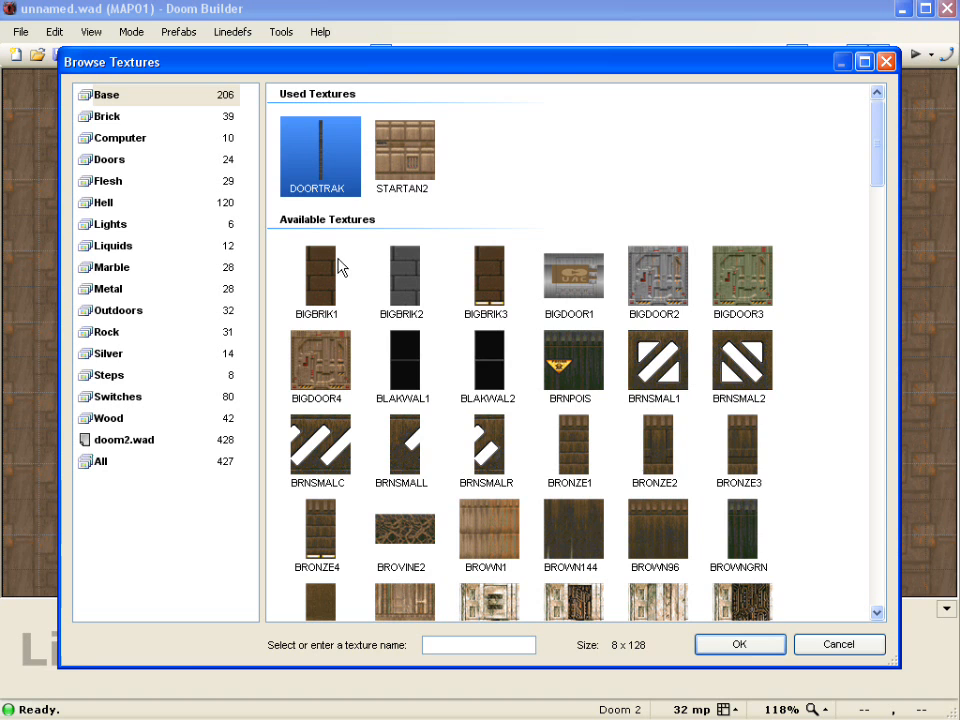
{"action": "left_click", "coordinate": [657, 277]}
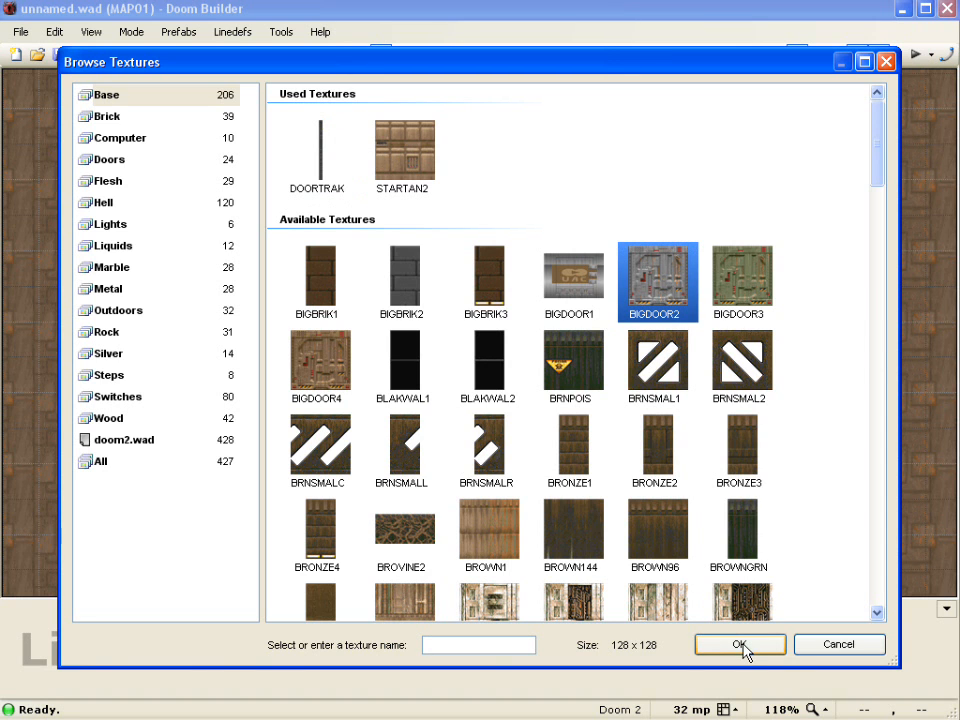
{"action": "left_click", "coordinate": [739, 644]}
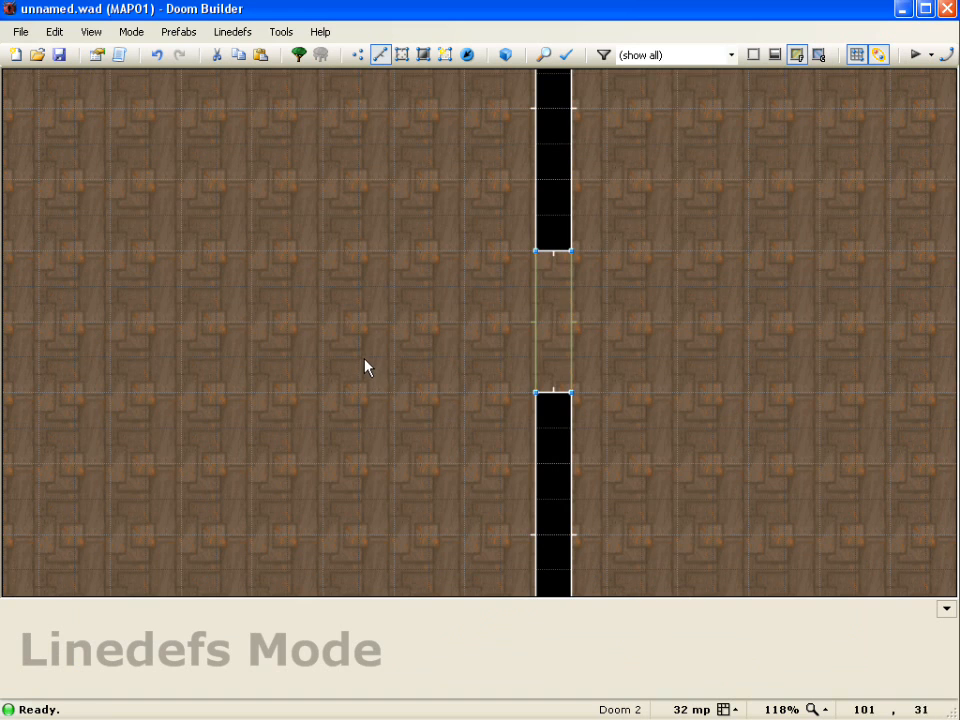
{"action": "scroll", "scroll_direction": "down", "scroll_amount": 3}
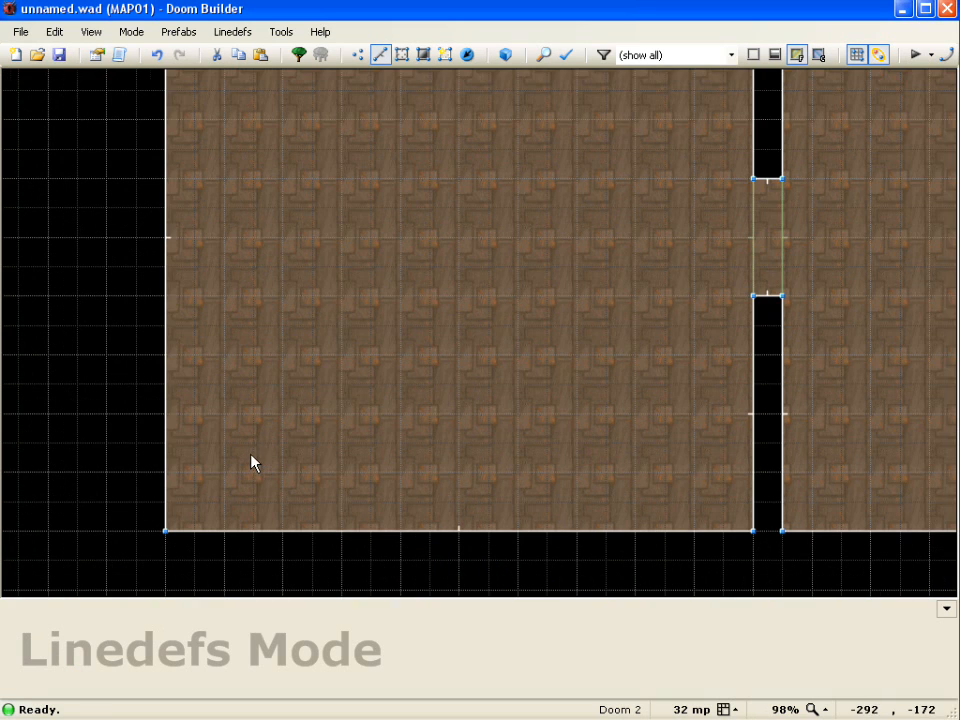
Step: Insert a Player 1 start in the left room's lower-left, facing 45 degrees
{"action": "left_click", "coordinate": [253, 443]}
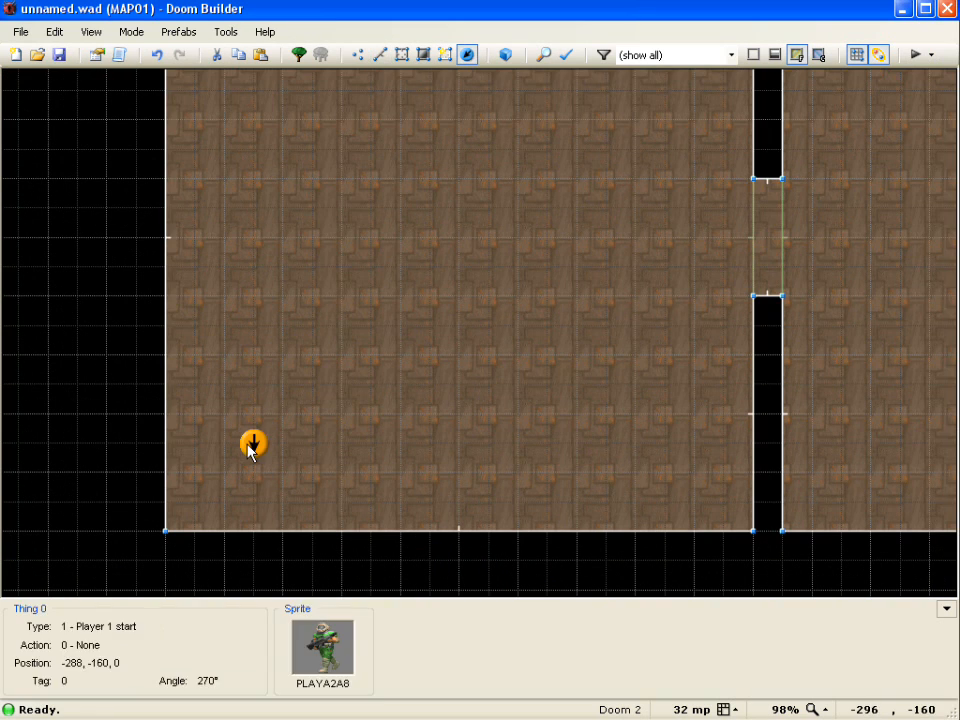
{"action": "double_click", "coordinate": [252, 444]}
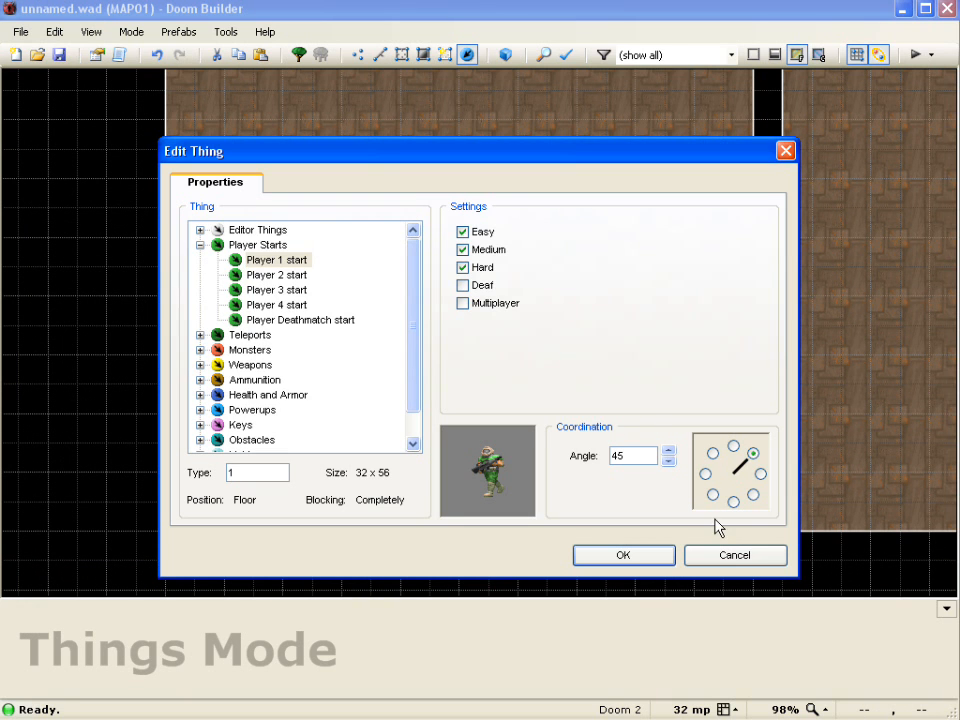
{"action": "left_click", "coordinate": [623, 555]}
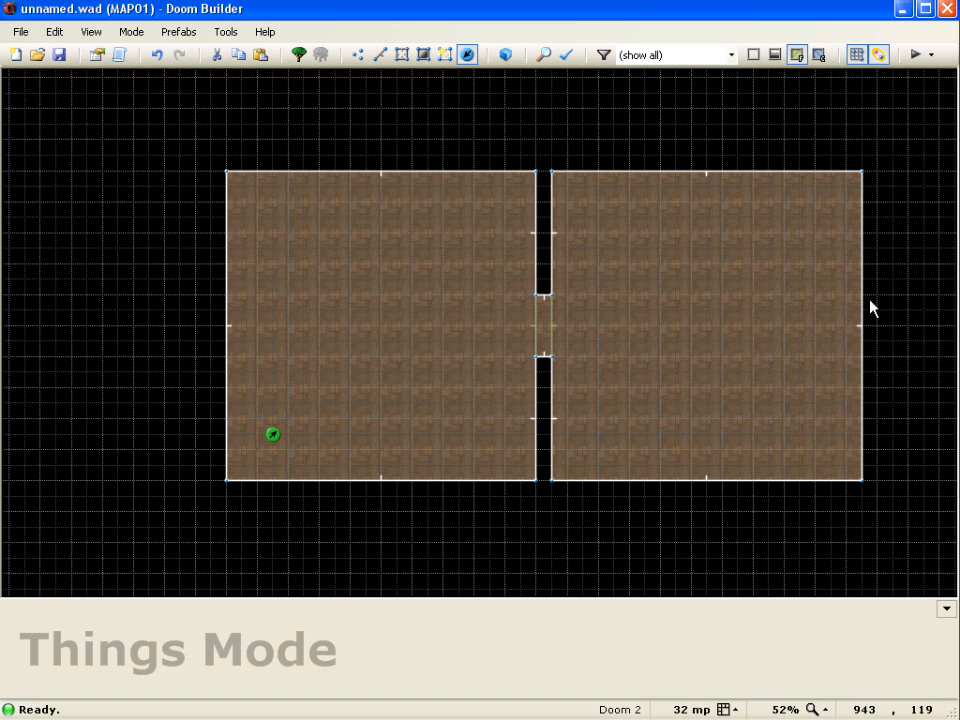
{"action": "mouse_move", "coordinate": [870, 313]}
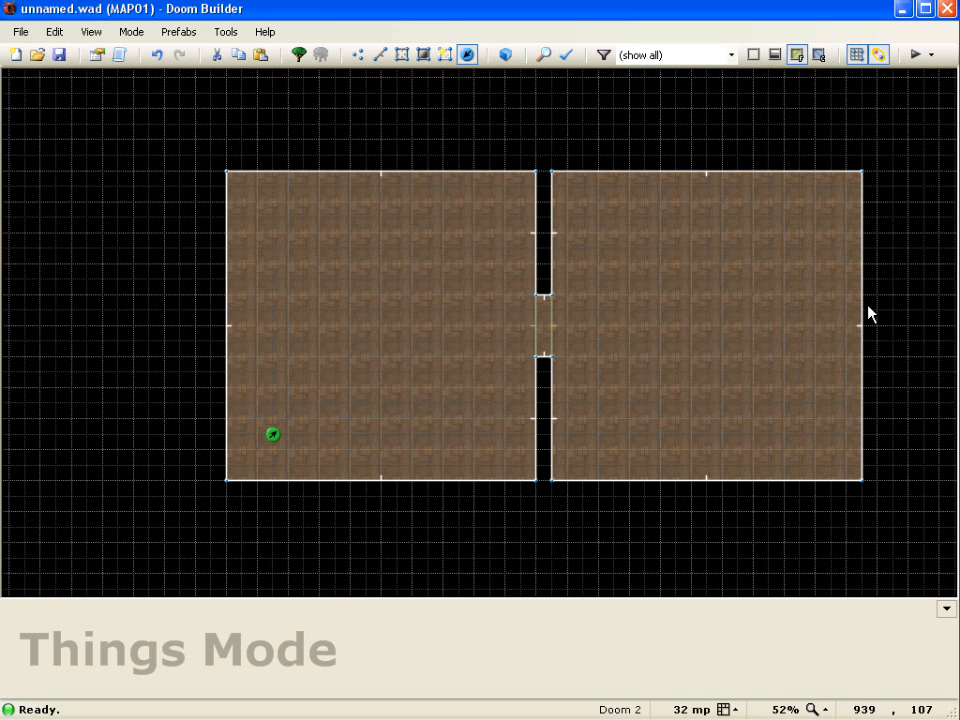